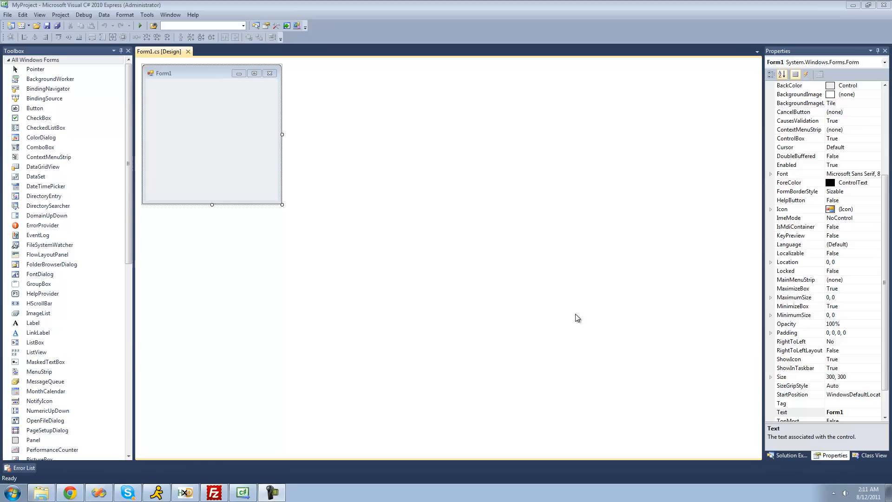
{"action": "mouse_move", "coordinate": [60, 15]}
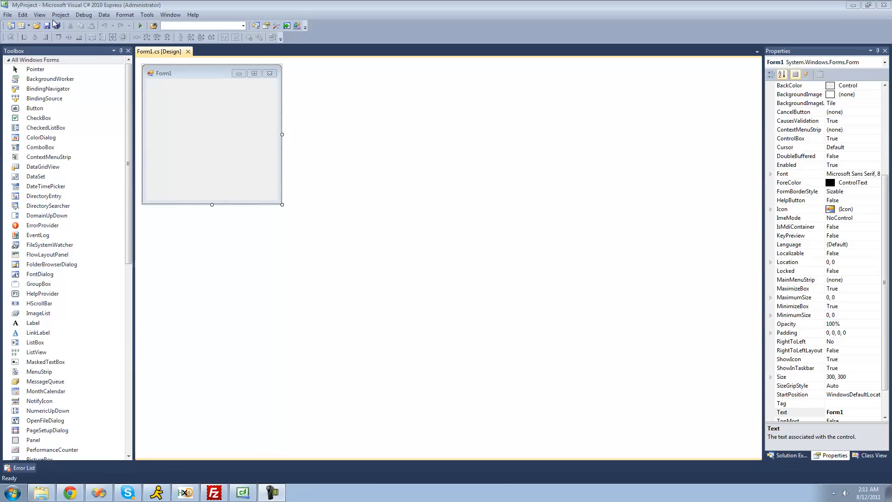
Open the Project menu for MyProject from the menu bar
{"action": "left_click", "coordinate": [61, 14]}
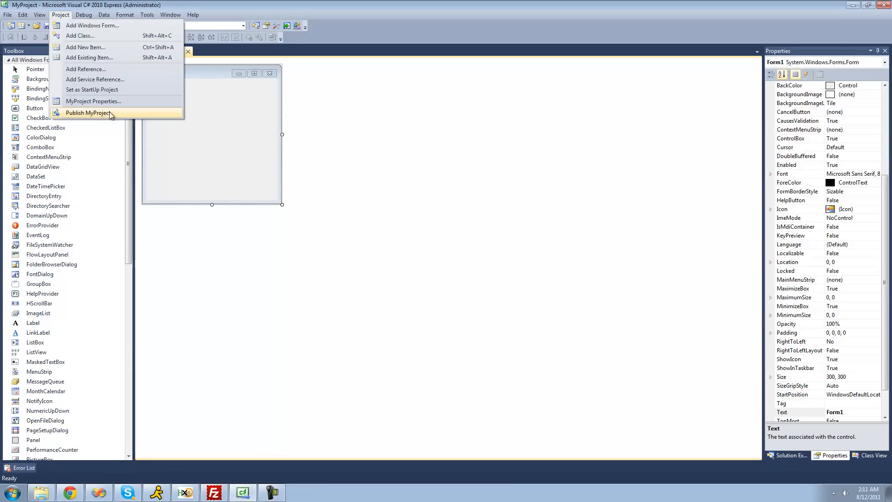
{"action": "mouse_move", "coordinate": [83, 104]}
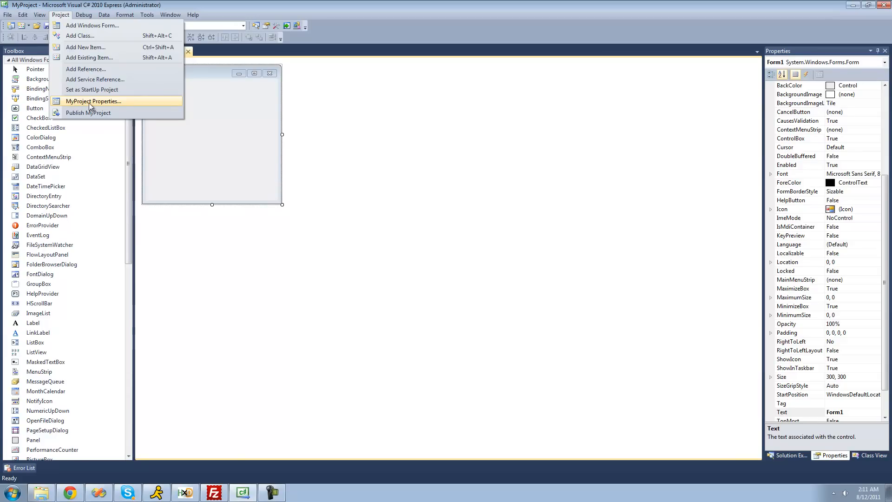
{"action": "mouse_move", "coordinate": [142, 107]}
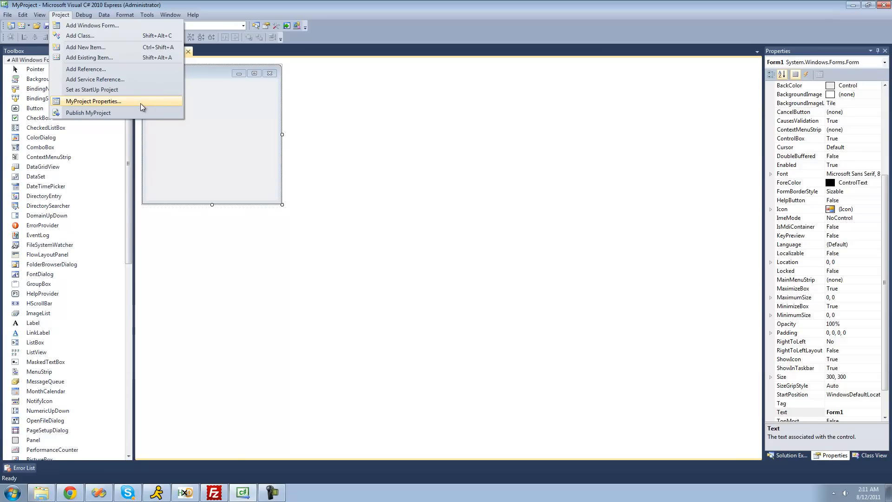
Open MyProject Properties on the Application page and select the default namespace text
{"action": "left_click", "coordinate": [94, 101]}
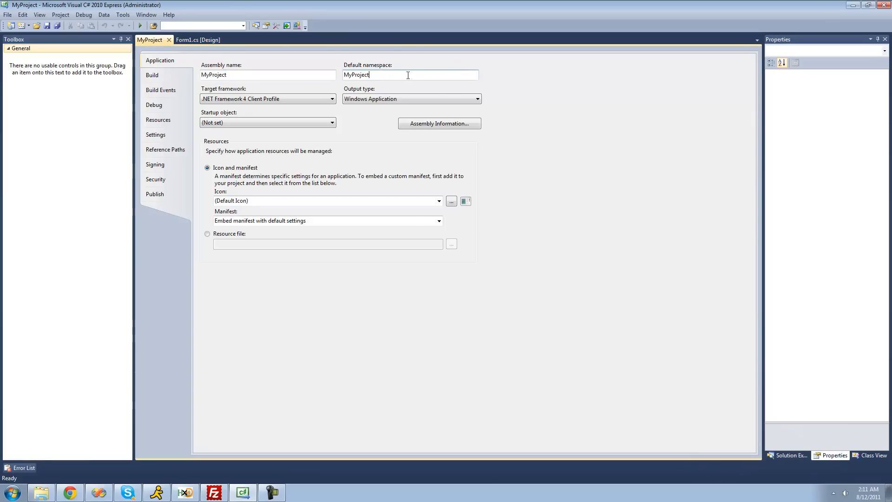
{"action": "double_click", "coordinate": [357, 75]}
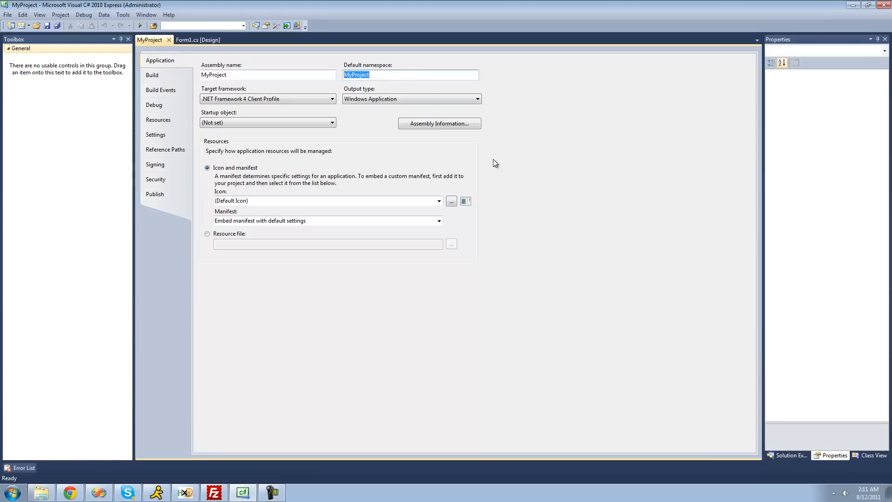
{"action": "mouse_move", "coordinate": [512, 171]}
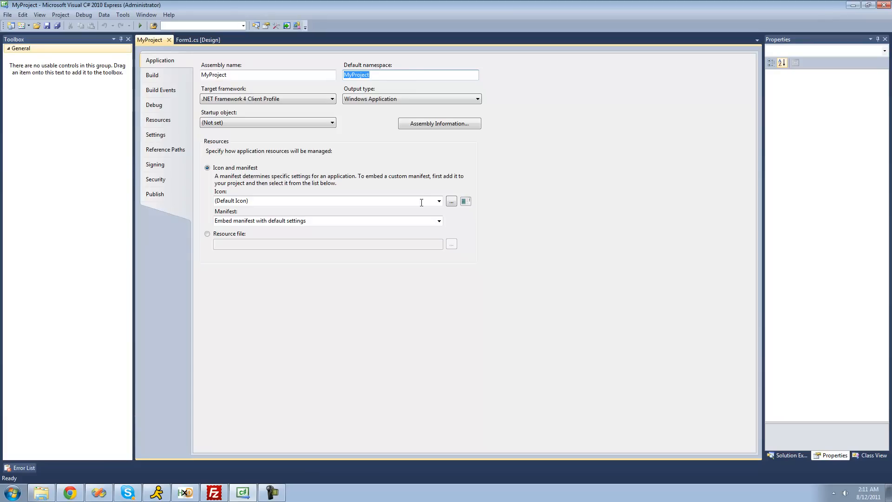
{"action": "mouse_move", "coordinate": [491, 201]}
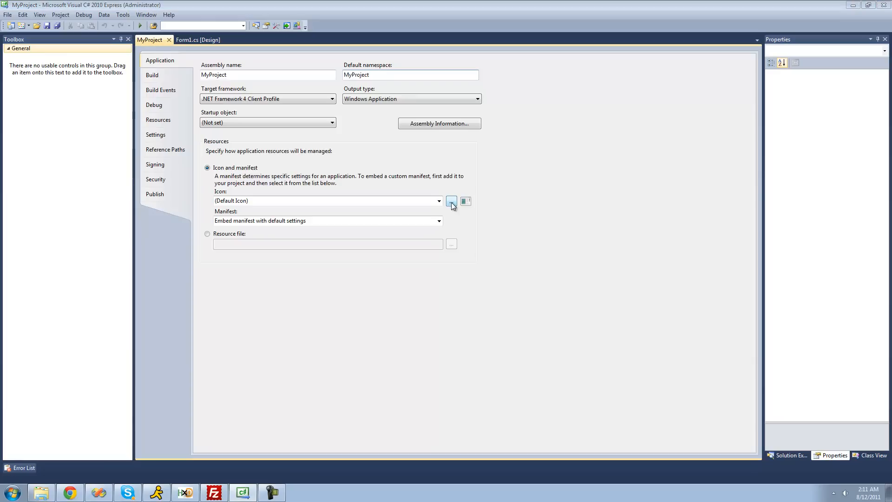
{"action": "left_click", "coordinate": [451, 201]}
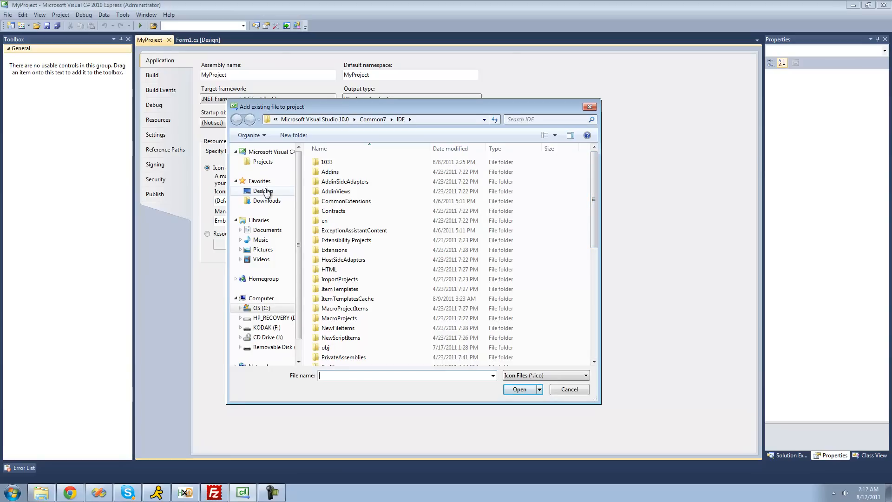
{"action": "left_click", "coordinate": [263, 191]}
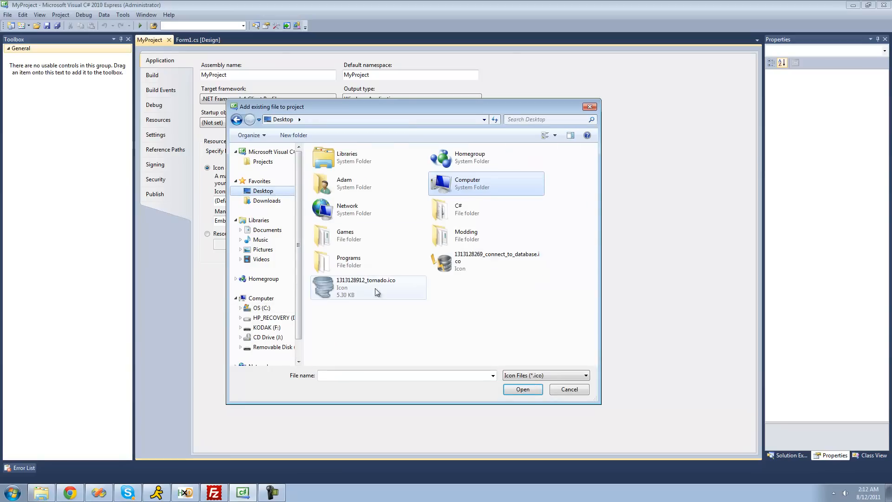
{"action": "left_click", "coordinate": [366, 287]}
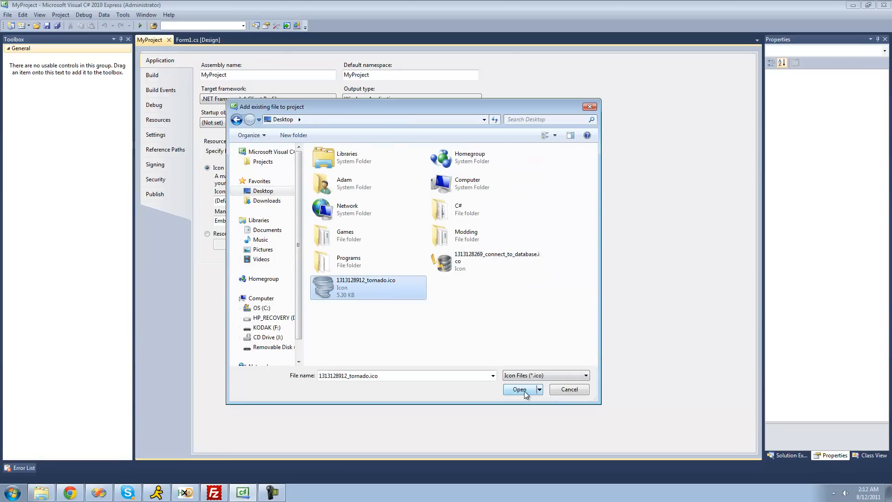
{"action": "left_click", "coordinate": [519, 390]}
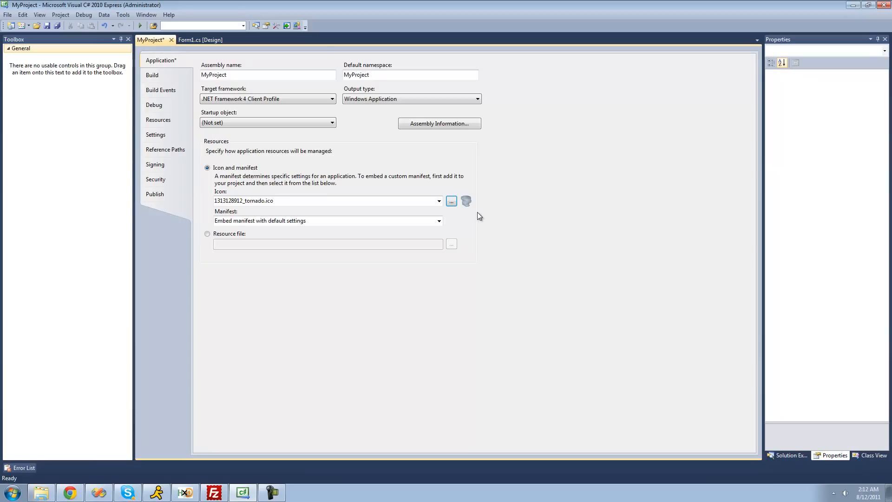
{"action": "mouse_move", "coordinate": [467, 207]}
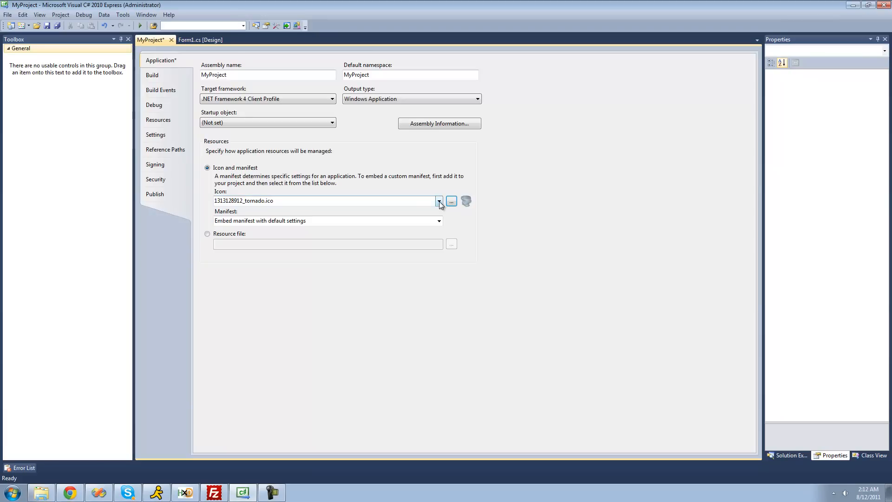
{"action": "left_click", "coordinate": [439, 201]}
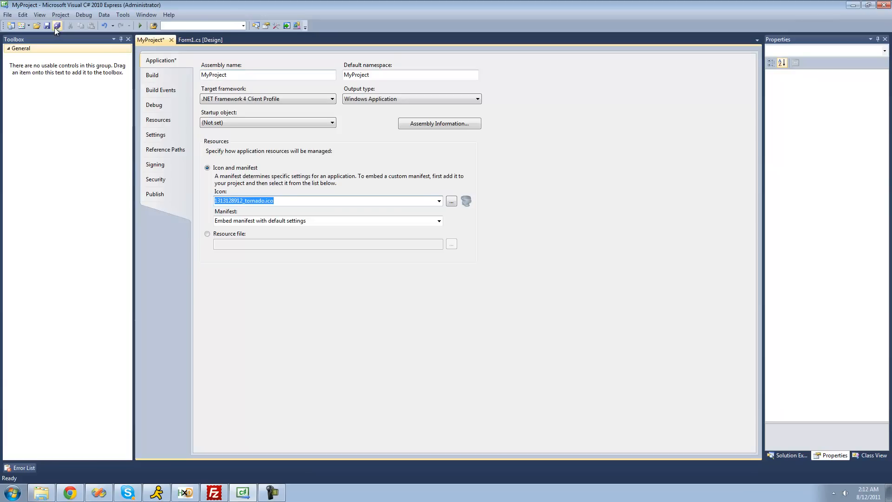
Save all project changes, then test-run Form1 and close it
{"action": "left_click", "coordinate": [57, 25]}
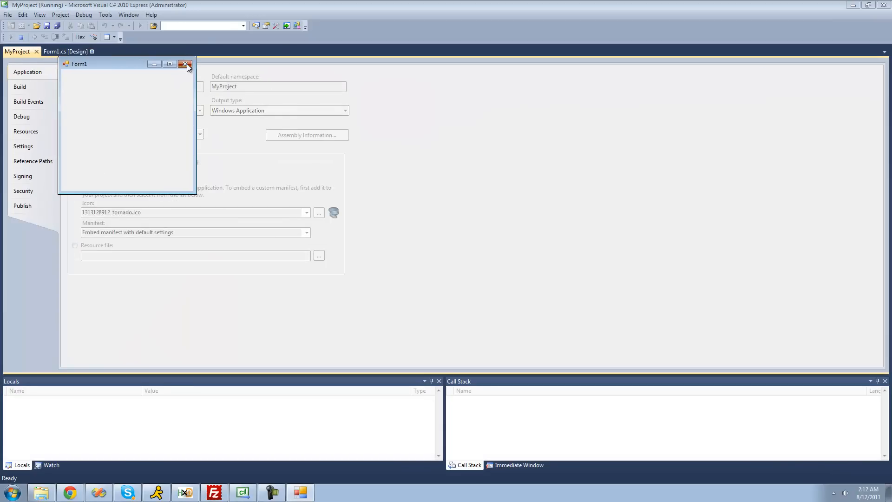
{"action": "left_click", "coordinate": [185, 64]}
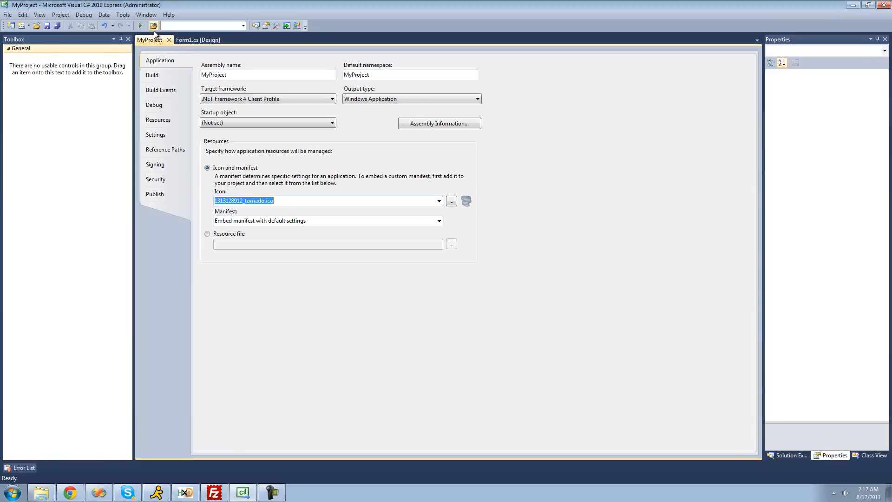
{"action": "left_click", "coordinate": [144, 25]}
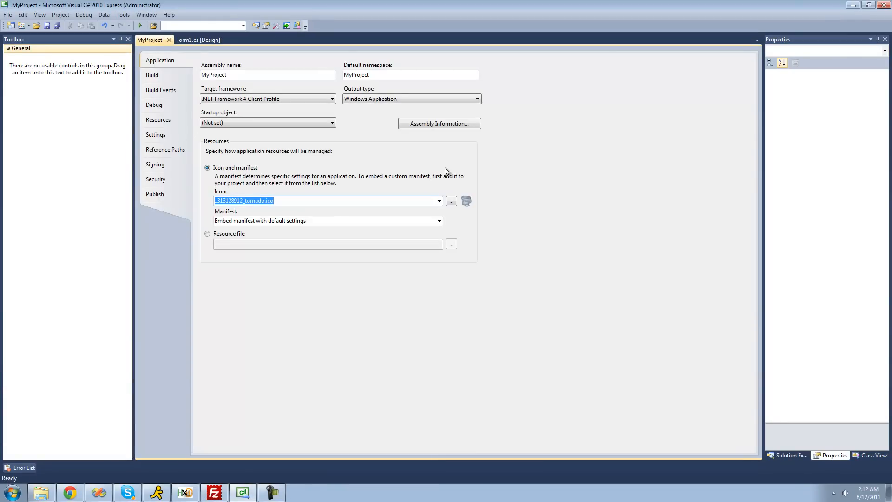
{"action": "mouse_move", "coordinate": [369, 115]}
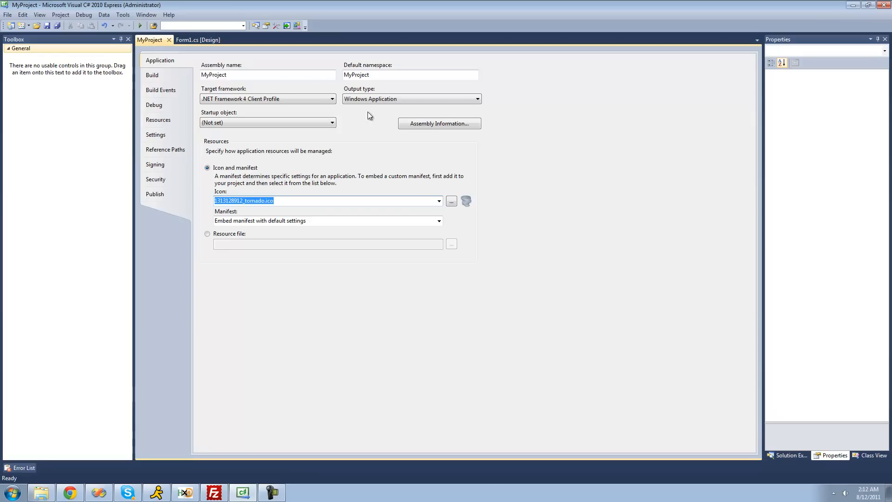
Browse Projects > MyProject > MyProject > bin to reach the built MyProject.exe
{"action": "left_click", "coordinate": [452, 201]}
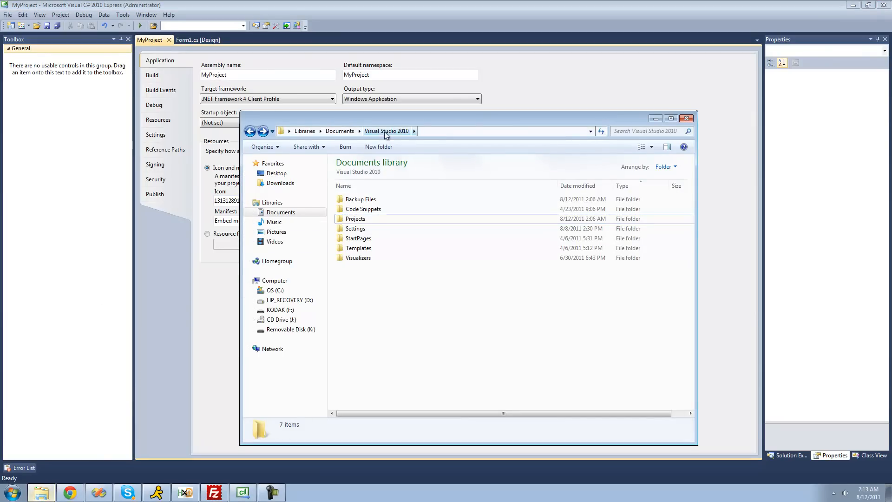
{"action": "double_click", "coordinate": [355, 219]}
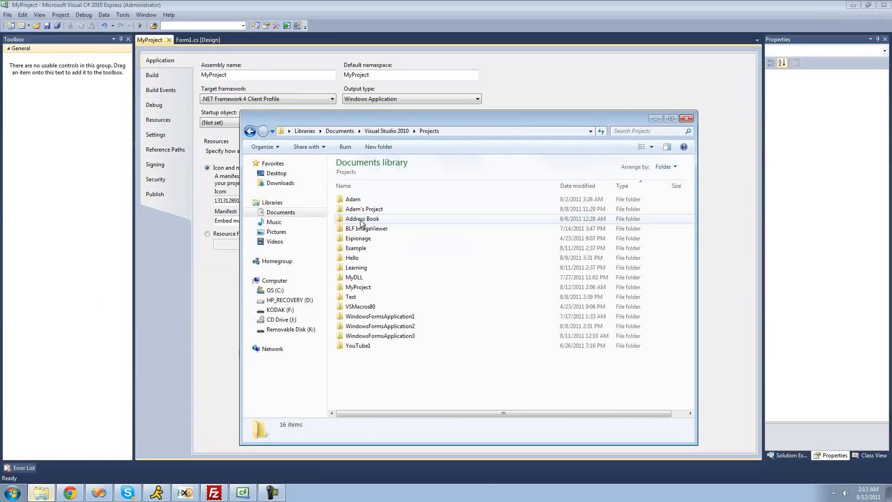
{"action": "mouse_move", "coordinate": [386, 271]}
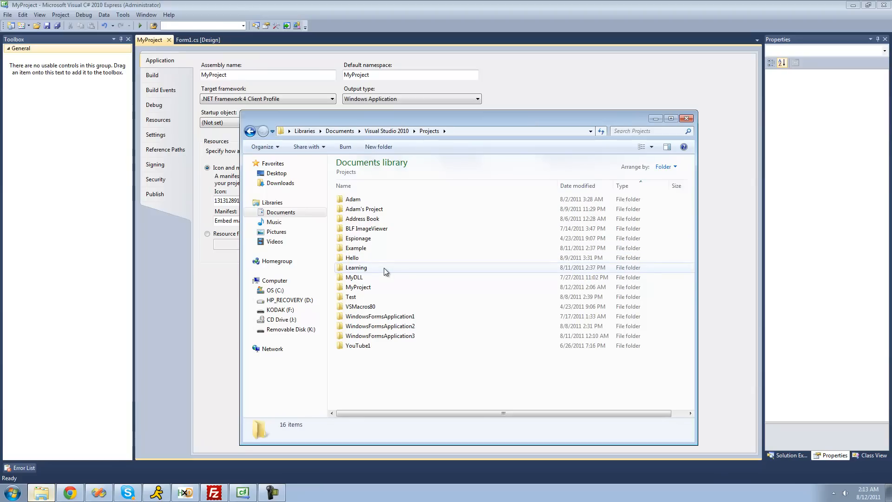
{"action": "left_click", "coordinate": [358, 286]}
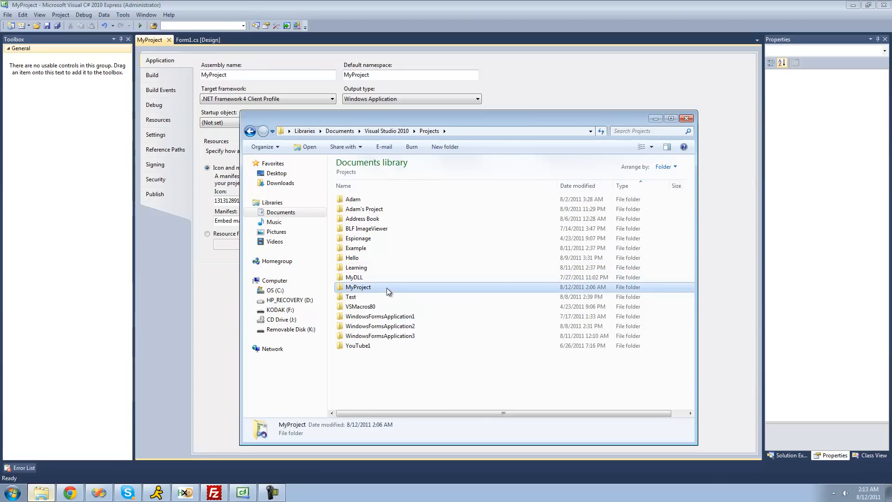
{"action": "double_click", "coordinate": [358, 288]}
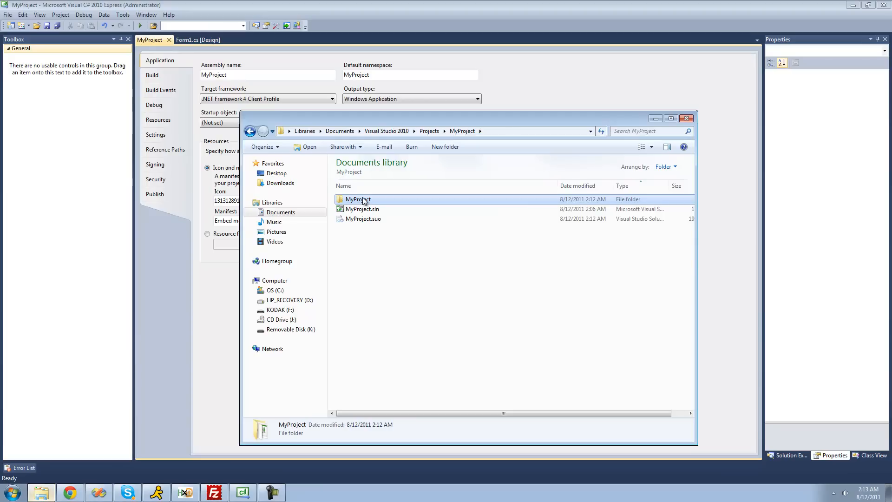
{"action": "double_click", "coordinate": [356, 199]}
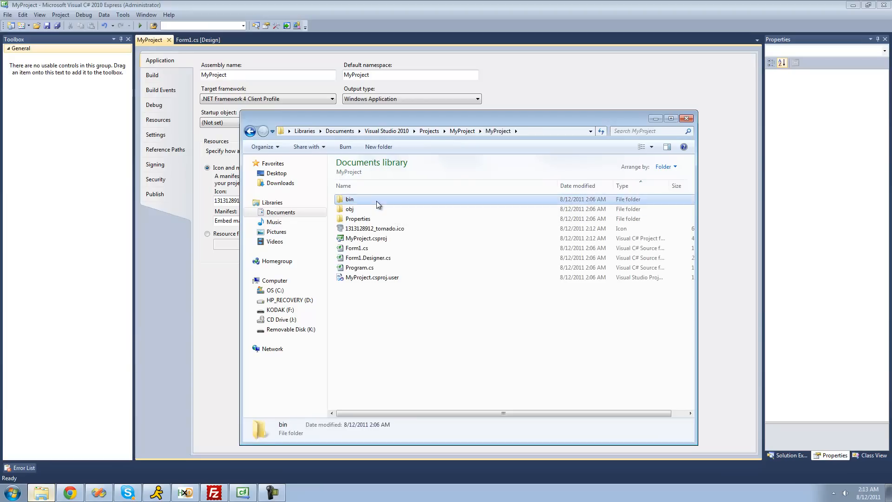
{"action": "double_click", "coordinate": [350, 199]}
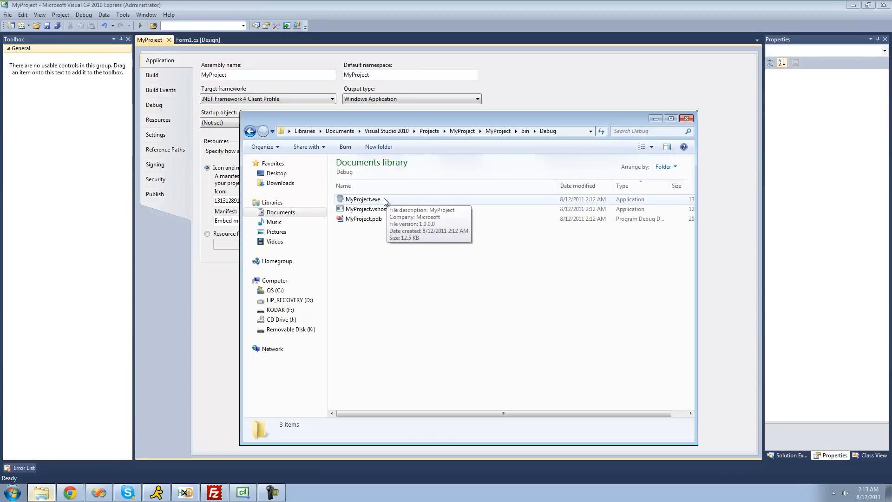
{"action": "mouse_move", "coordinate": [345, 199]}
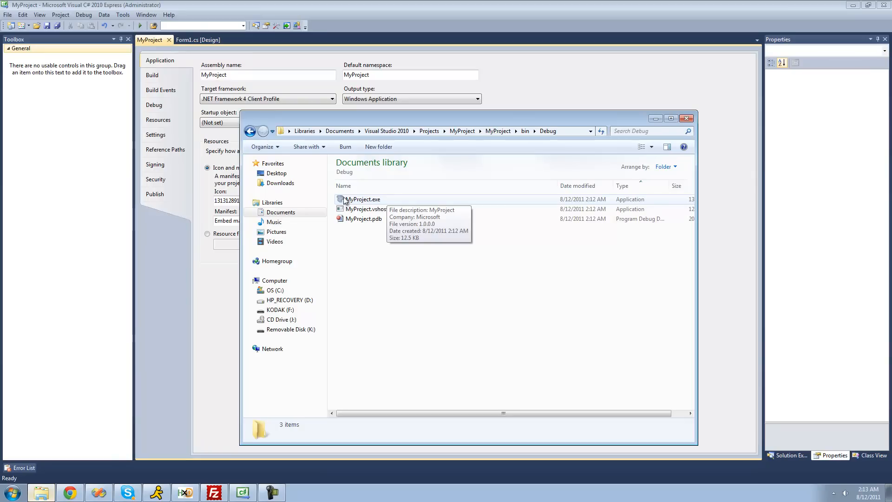
{"action": "mouse_move", "coordinate": [350, 204]}
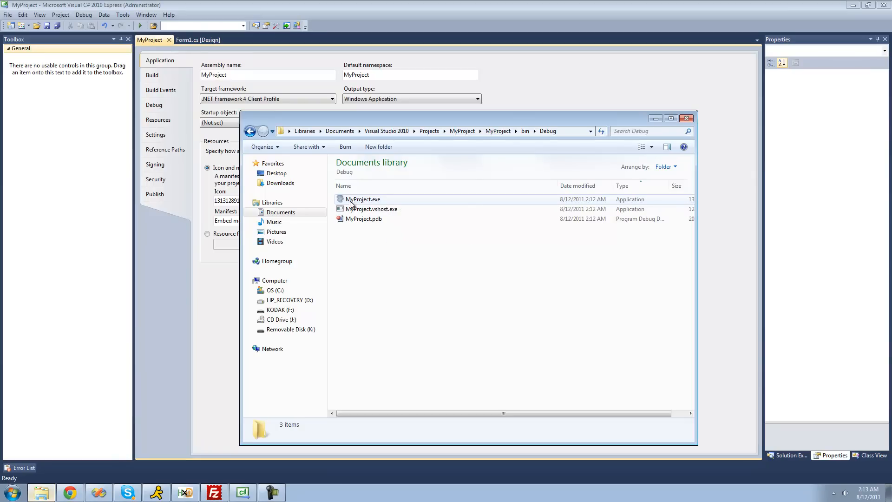
{"action": "mouse_move", "coordinate": [392, 205]}
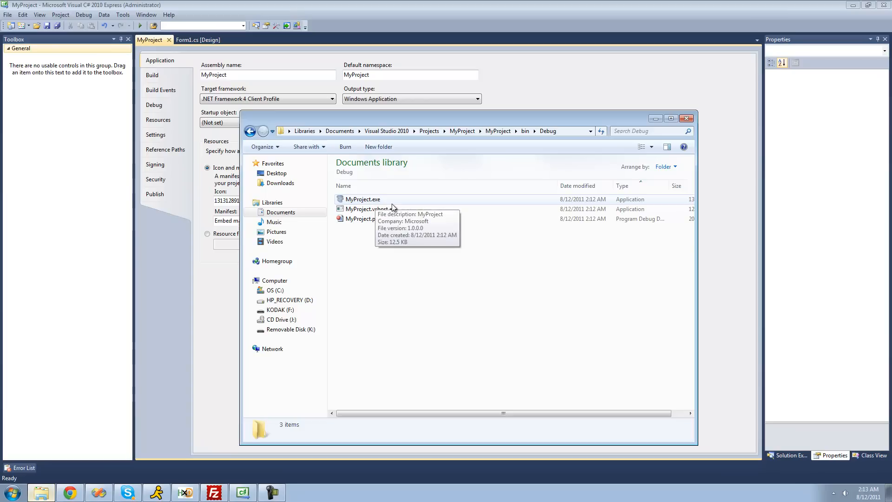
{"action": "mouse_move", "coordinate": [411, 257]}
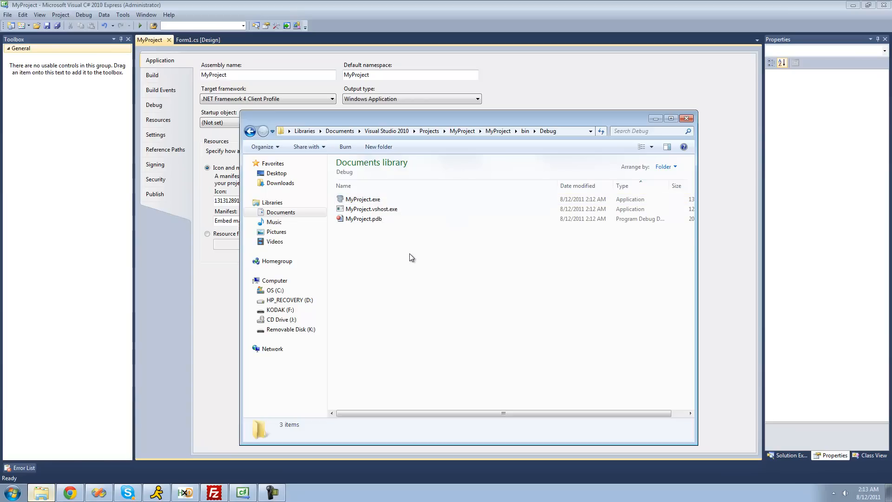
{"action": "mouse_move", "coordinate": [655, 120]}
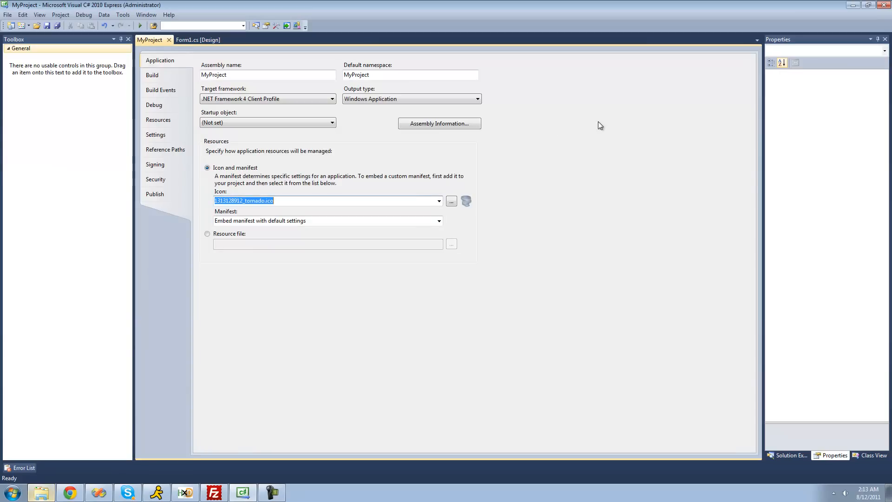
{"action": "mouse_move", "coordinate": [454, 128]}
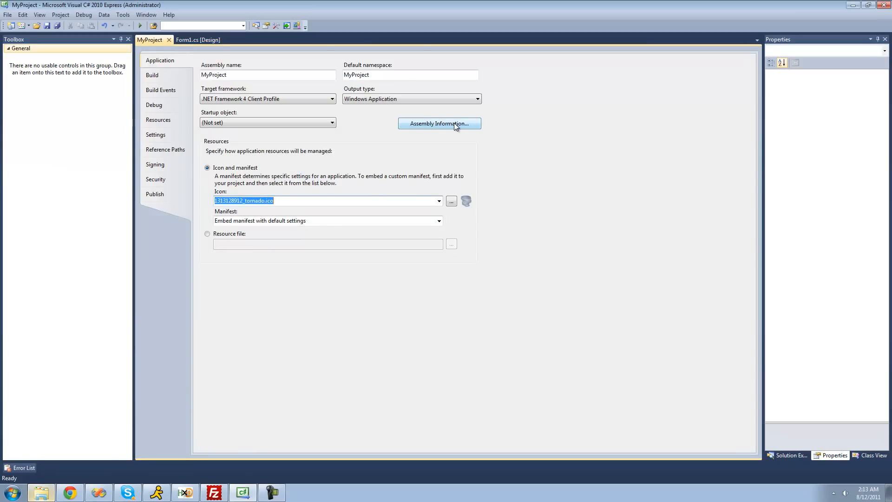
Open the Assembly Information dialog from MyProject's Application properties page
{"action": "left_click", "coordinate": [440, 124]}
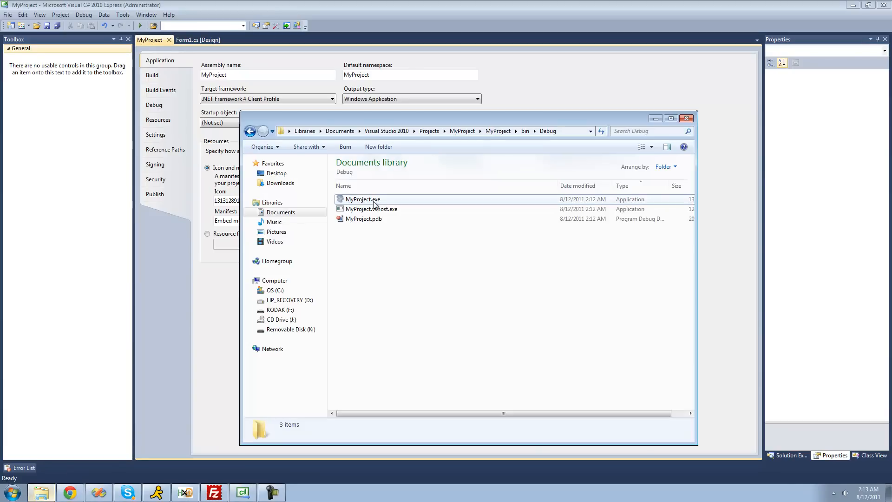
{"action": "mouse_move", "coordinate": [373, 203]}
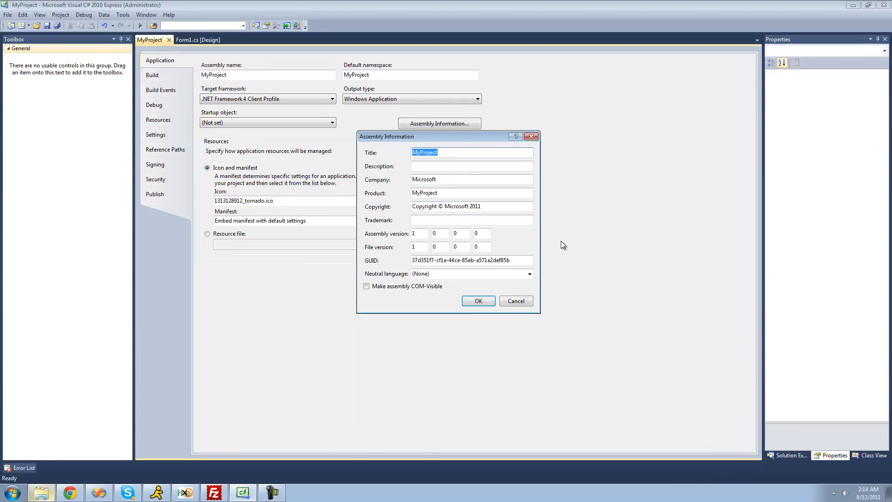
Enter the assembly title Adam and the description 'My cool project'
{"action": "type", "text": "Adam"}
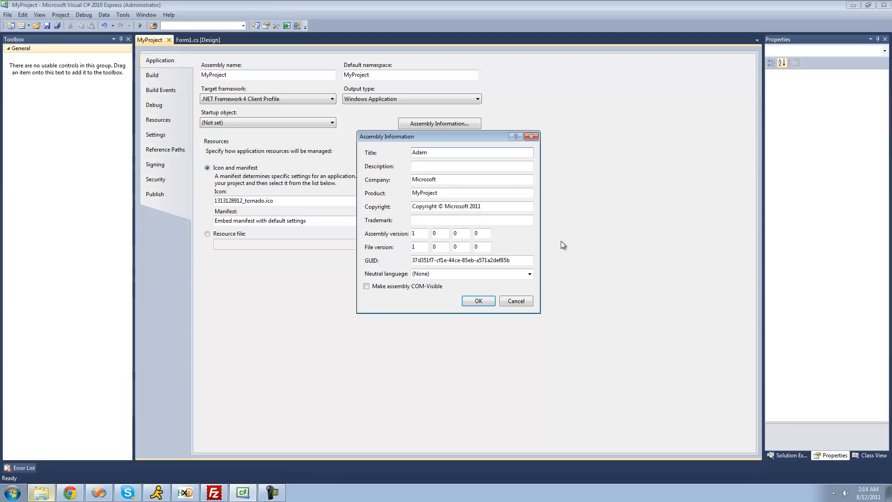
{"action": "left_click", "coordinate": [472, 166]}
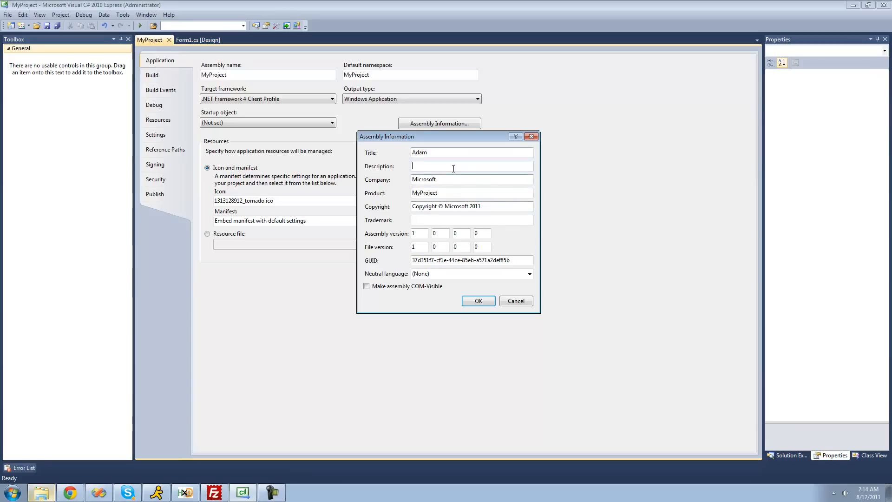
{"action": "type", "text": "My cool"}
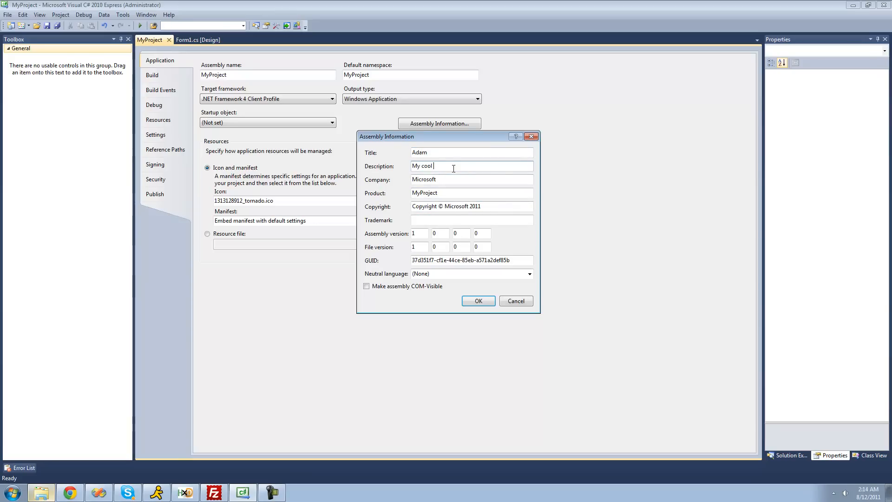
{"action": "type", "text": "project"}
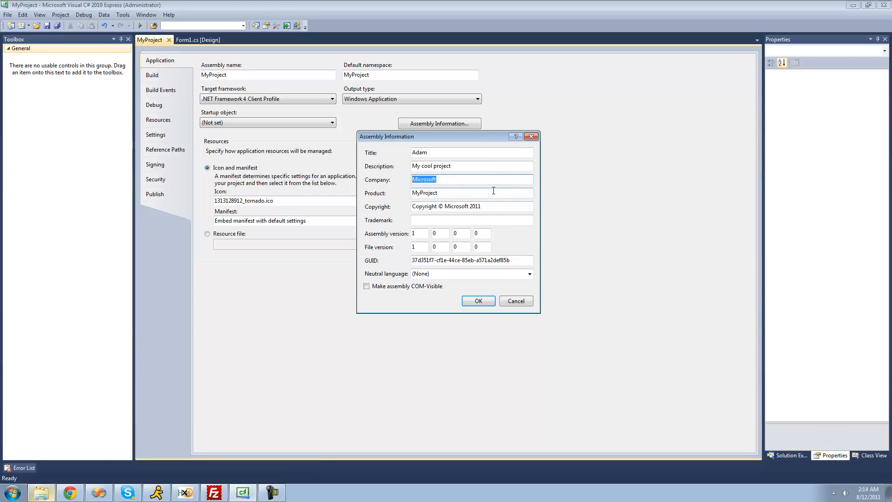
Enter the company name 'Adam's Company'
{"action": "type", "text": "Adms"}
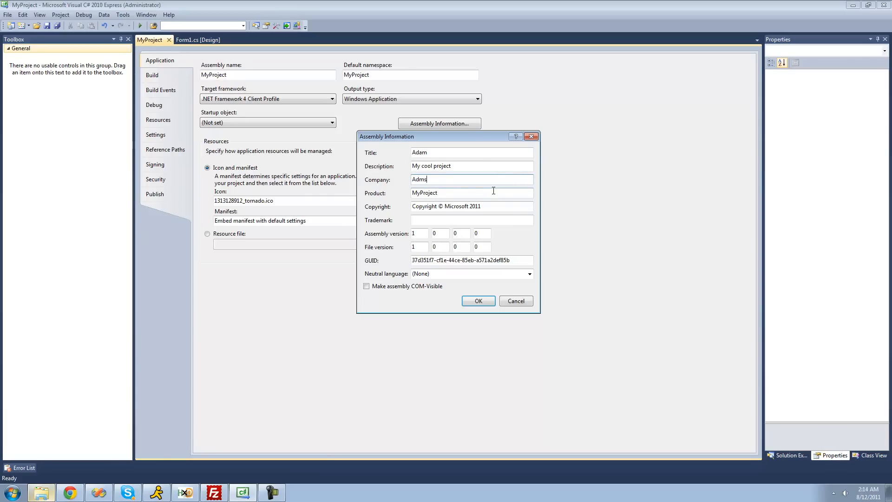
{"action": "type", "text": "Adam's"}
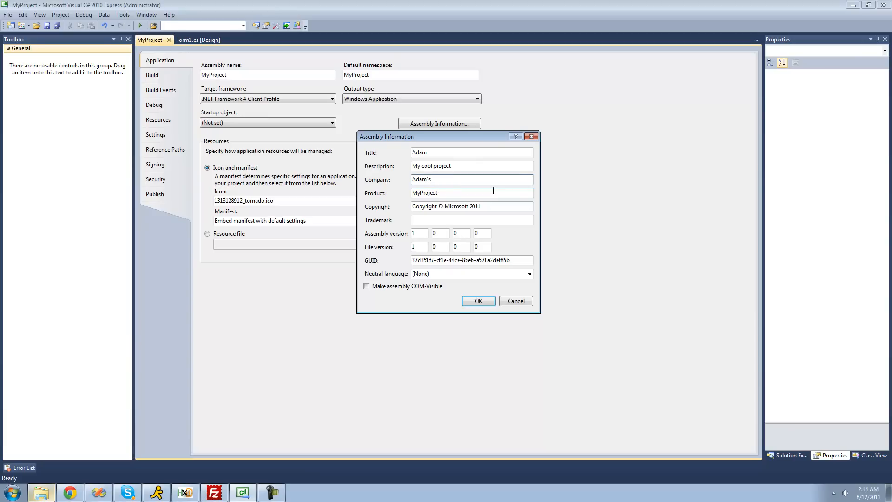
{"action": "type", "text": "Company"}
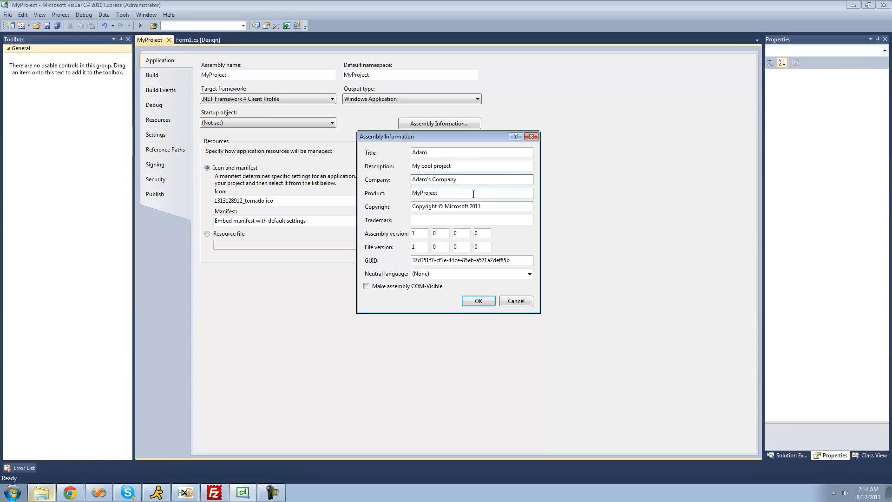
{"action": "left_click", "coordinate": [474, 193]}
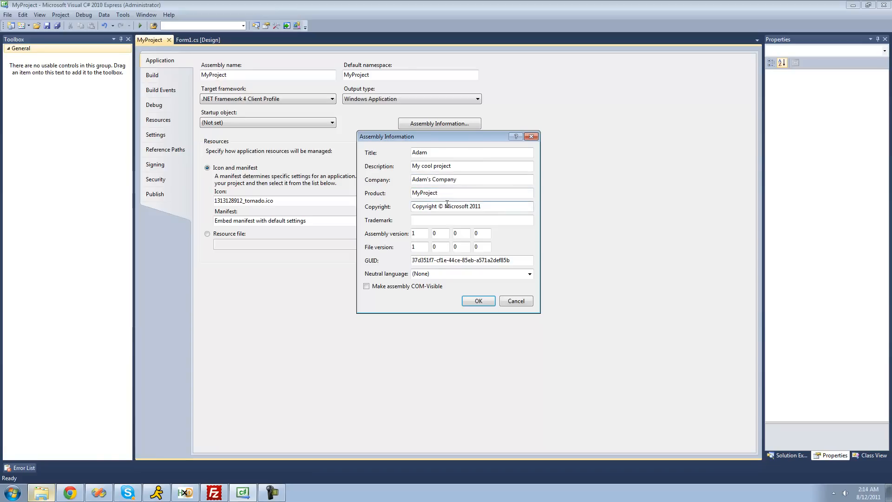
{"action": "left_click", "coordinate": [472, 220]}
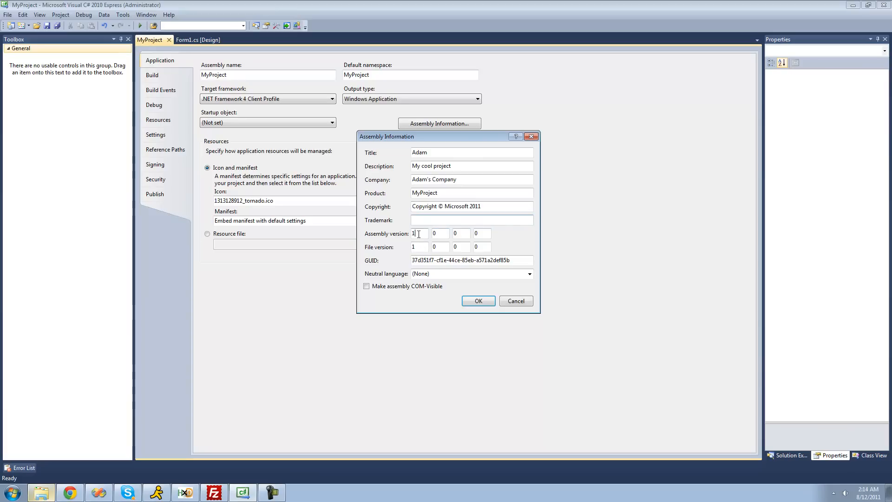
{"action": "left_click", "coordinate": [420, 247]}
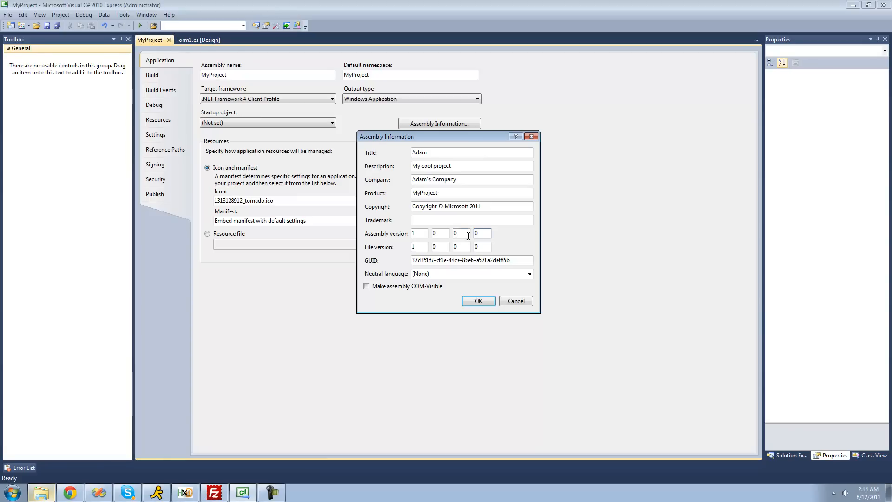
Change the assembly version and file version to 2.0.0.0, then confirm with OK
{"action": "left_click", "coordinate": [441, 233]}
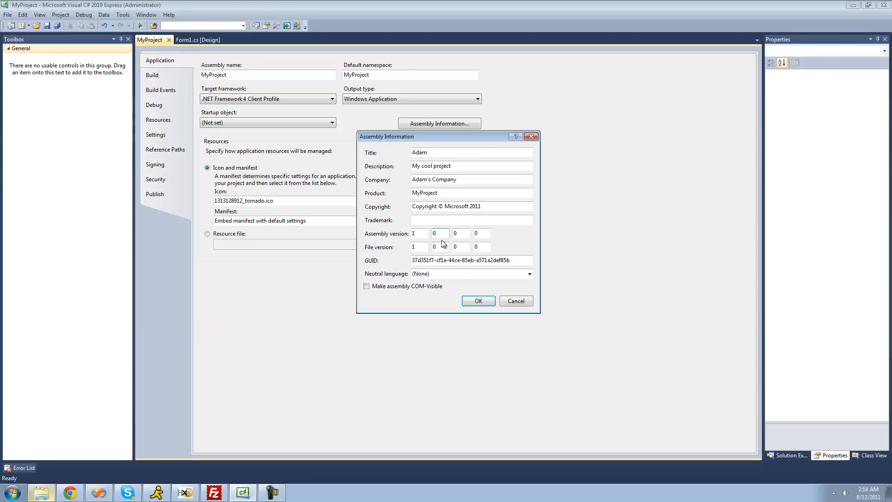
{"action": "left_click", "coordinate": [418, 233]}
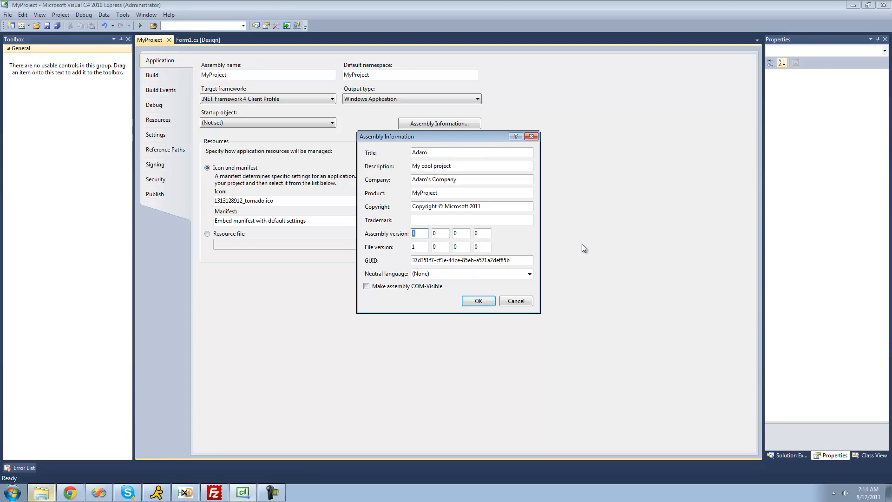
{"action": "mouse_move", "coordinate": [472, 233]}
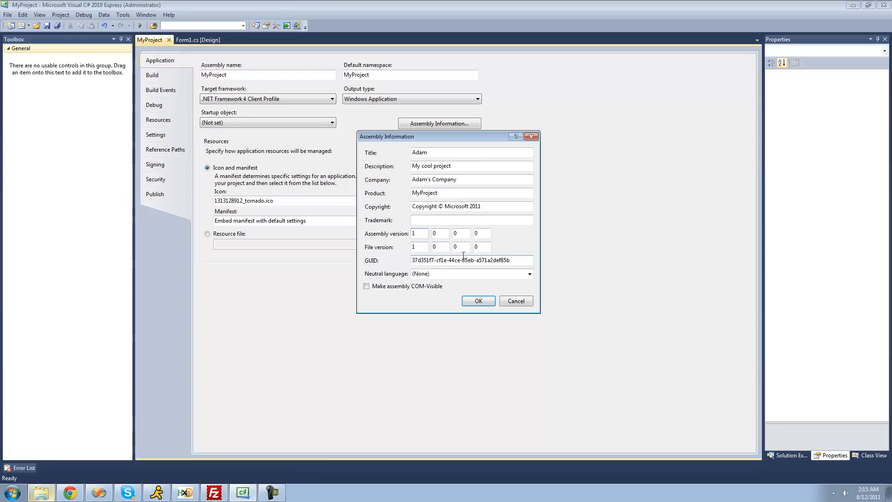
{"action": "mouse_move", "coordinate": [455, 253]}
{"action": "type", "text": "2"}
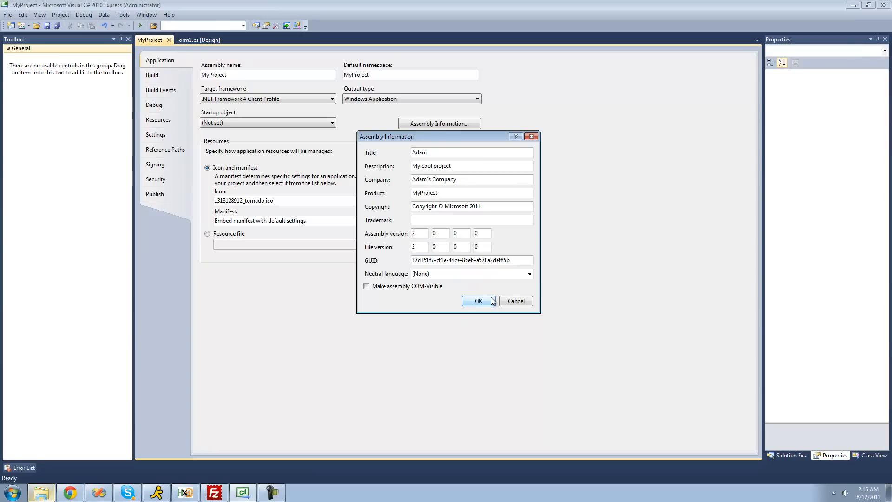
{"action": "left_click", "coordinate": [479, 301]}
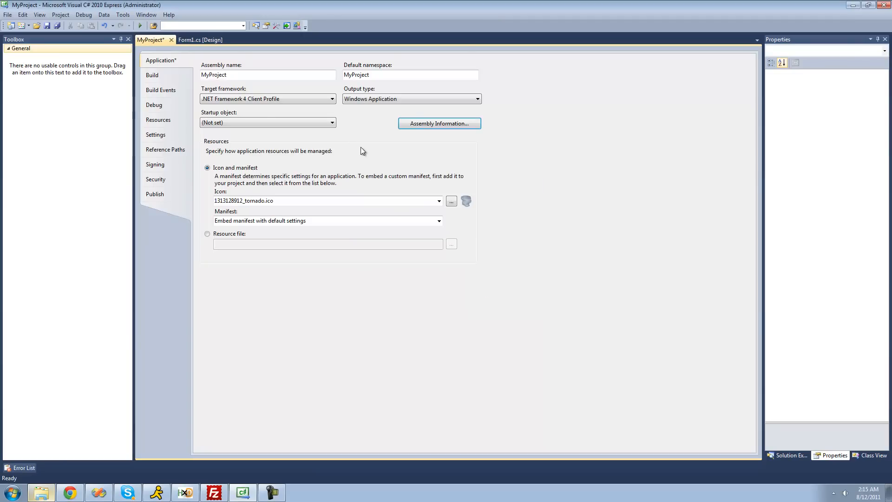
{"action": "mouse_move", "coordinate": [48, 27]}
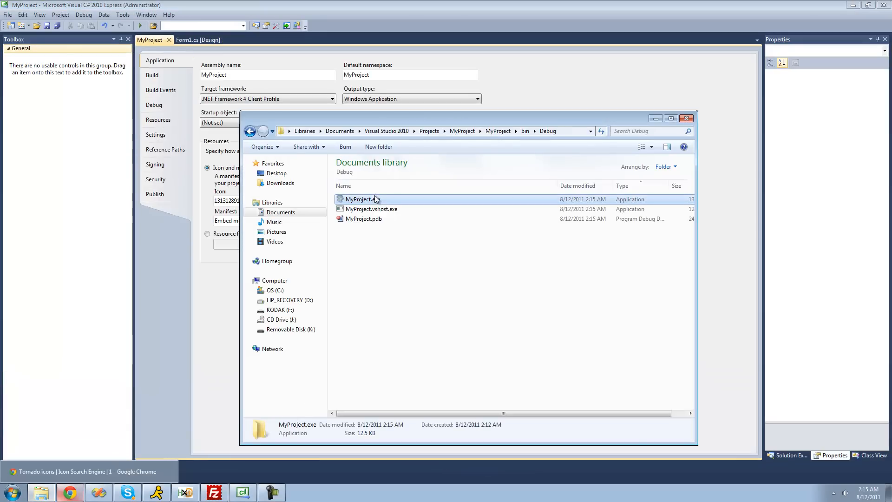
Select MyProject.exe in bin\Debug to view its tornado icon and 12.5 KB details
{"action": "left_click", "coordinate": [361, 199]}
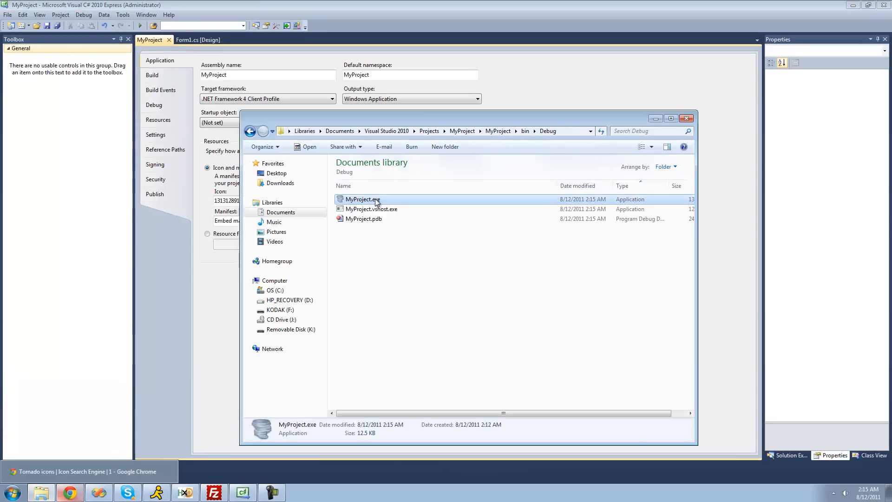
{"action": "mouse_move", "coordinate": [376, 203]}
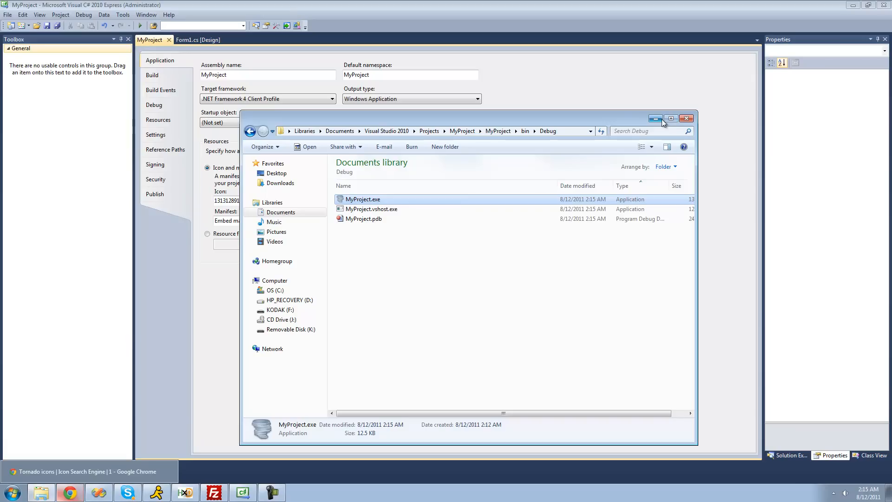
{"action": "mouse_move", "coordinate": [655, 118]}
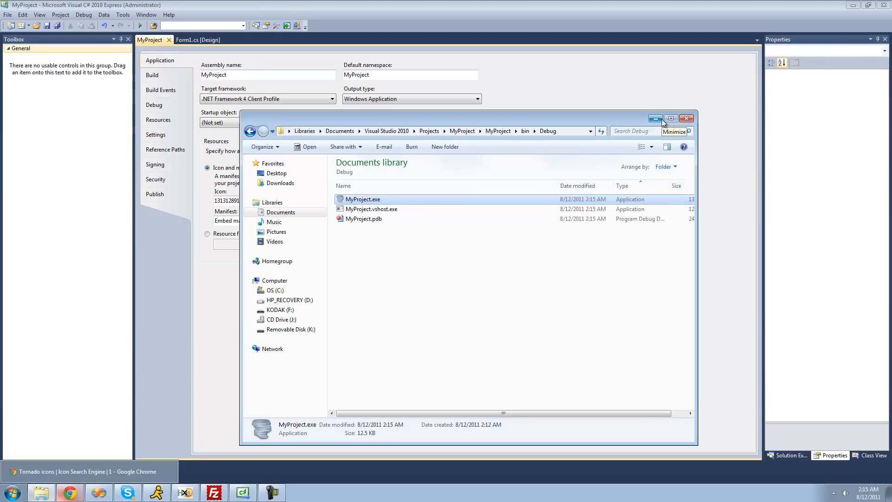